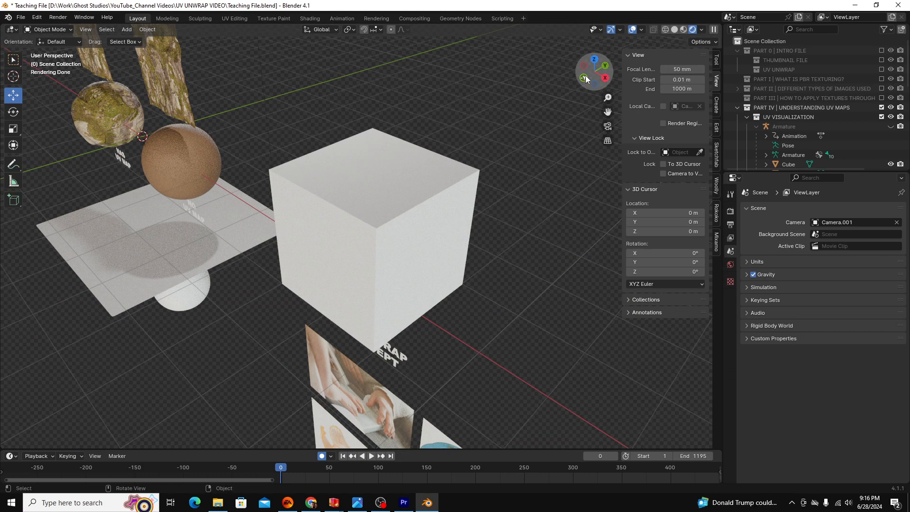
Switch the viewport to Front Orthographic via the gizmo's -Y axis to face the boards.
left_click(578, 71)
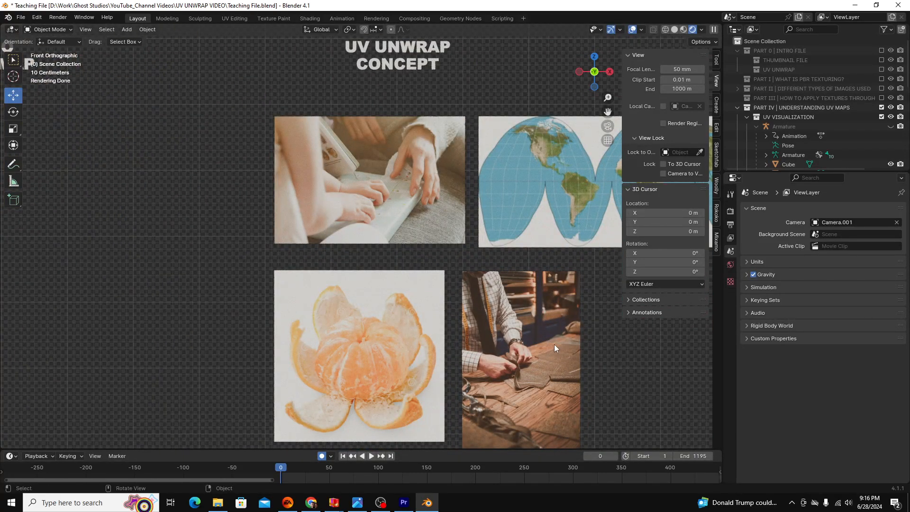
mouse_move(539, 319)
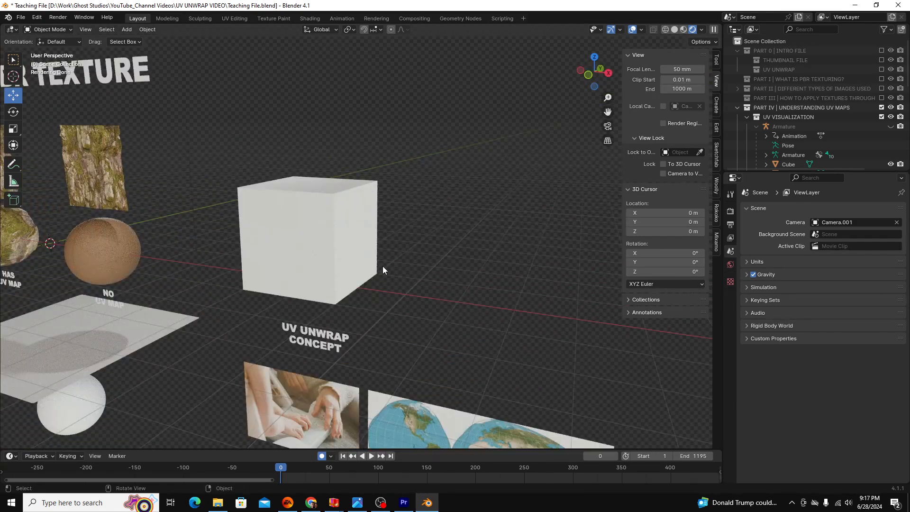
mouse_move(339, 193)
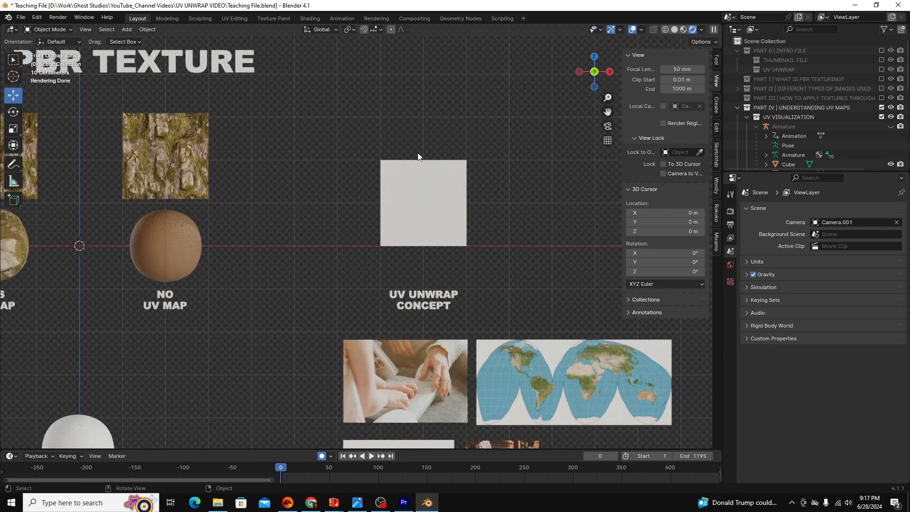
mouse_move(503, 146)
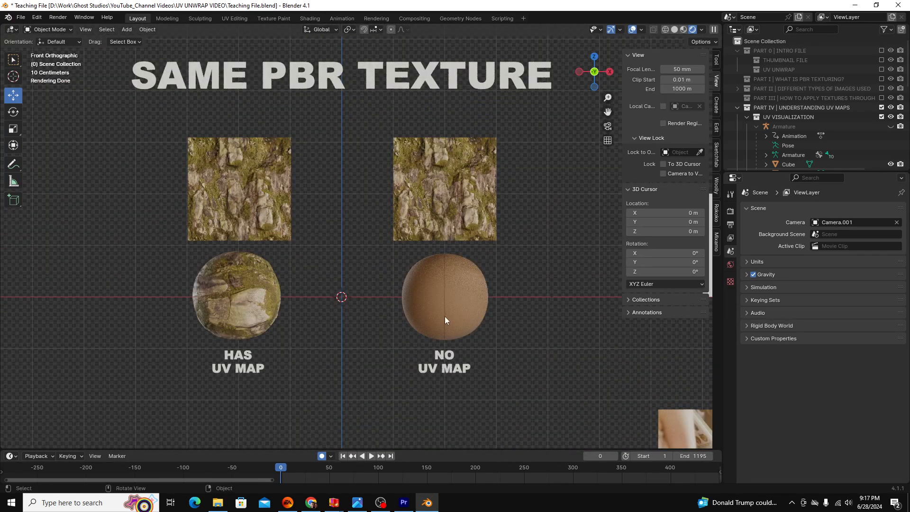
mouse_move(227, 136)
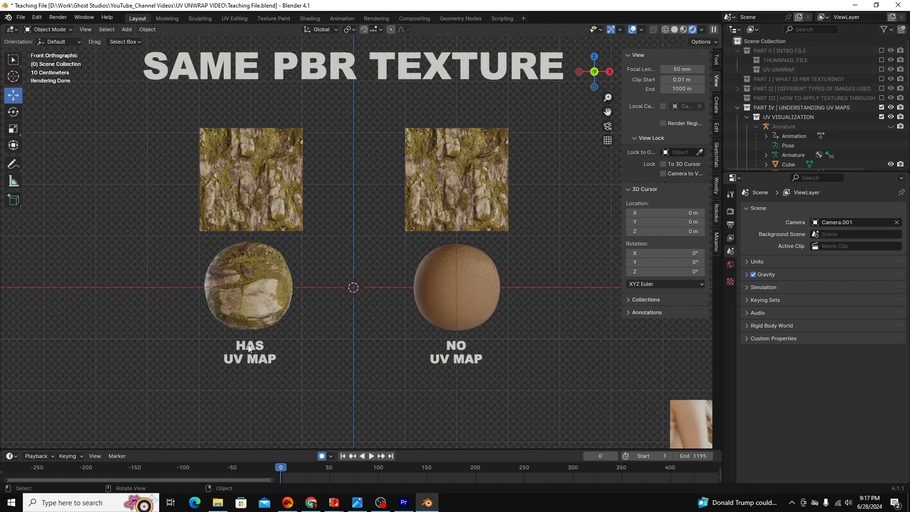
mouse_move(486, 341)
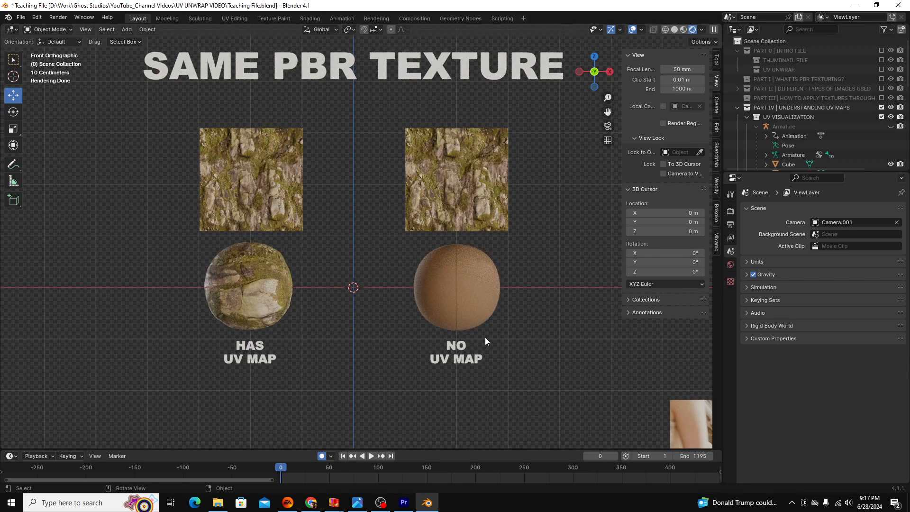
mouse_move(293, 195)
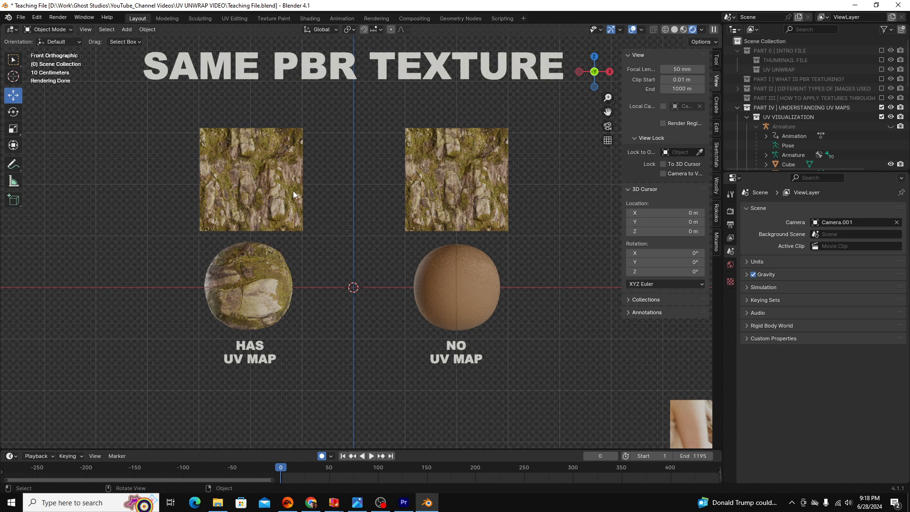
mouse_move(263, 152)
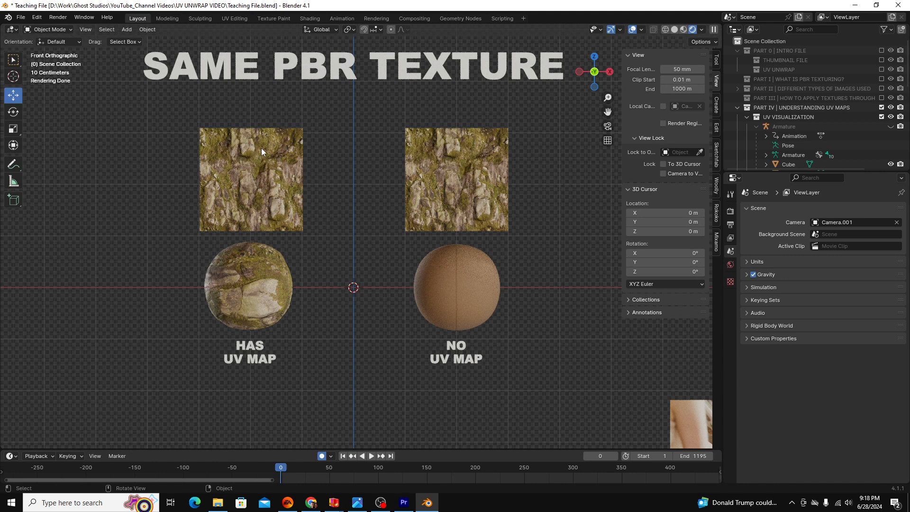
mouse_move(227, 273)
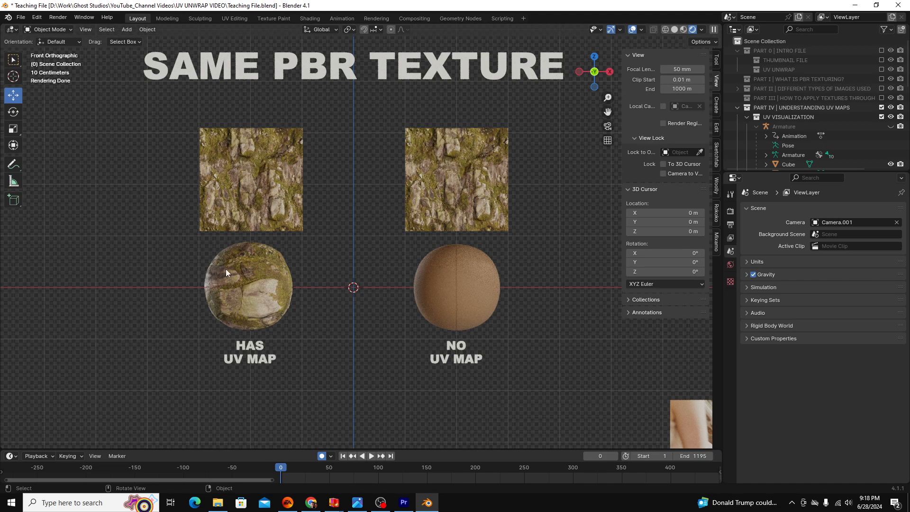
mouse_move(501, 386)
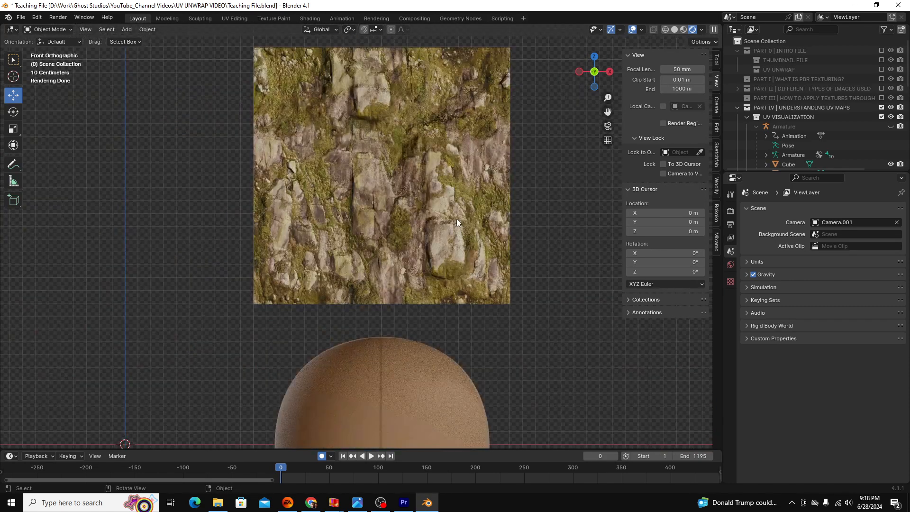
mouse_move(434, 174)
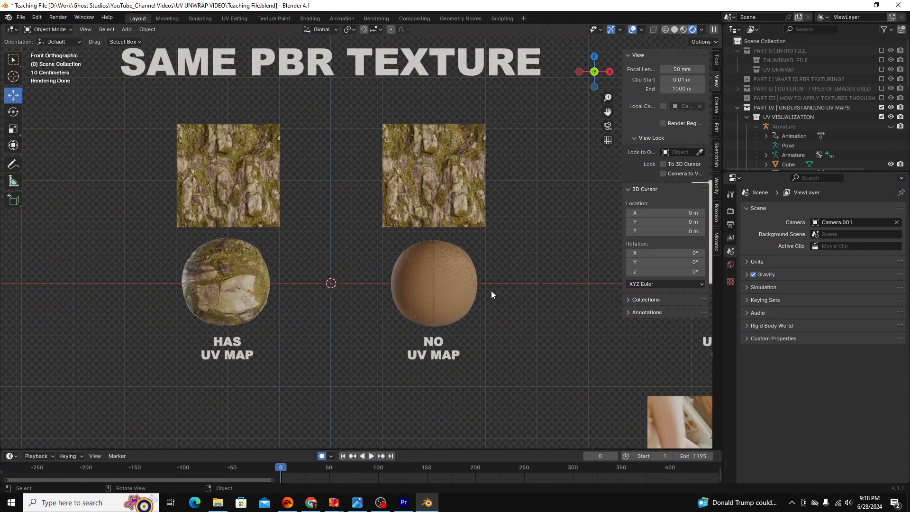
mouse_move(496, 298)
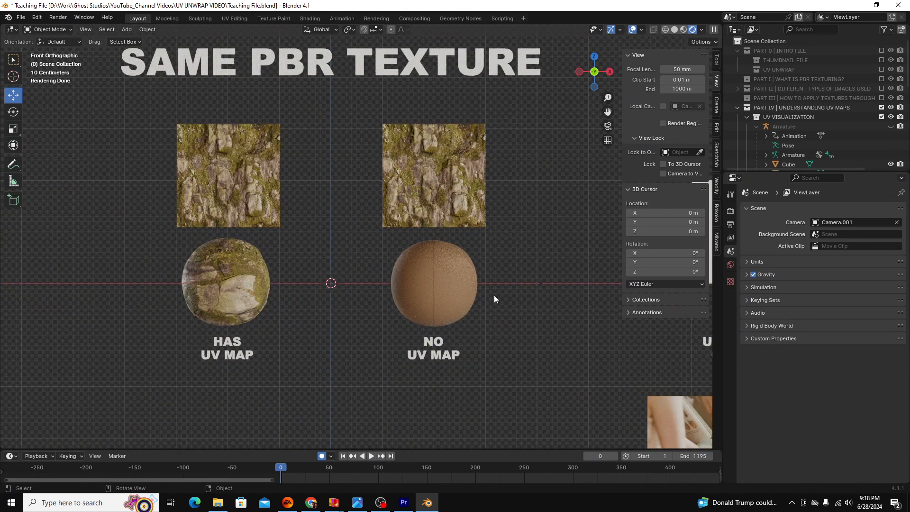
mouse_move(429, 262)
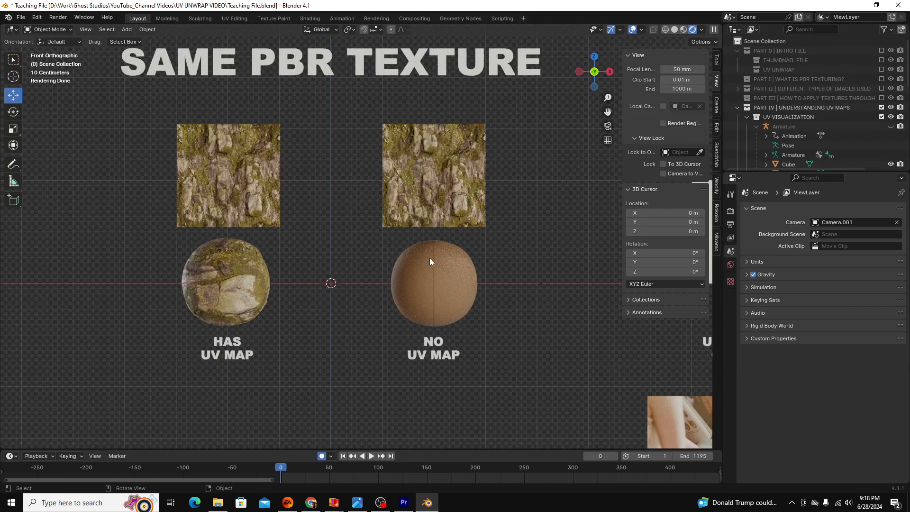
mouse_move(117, 451)
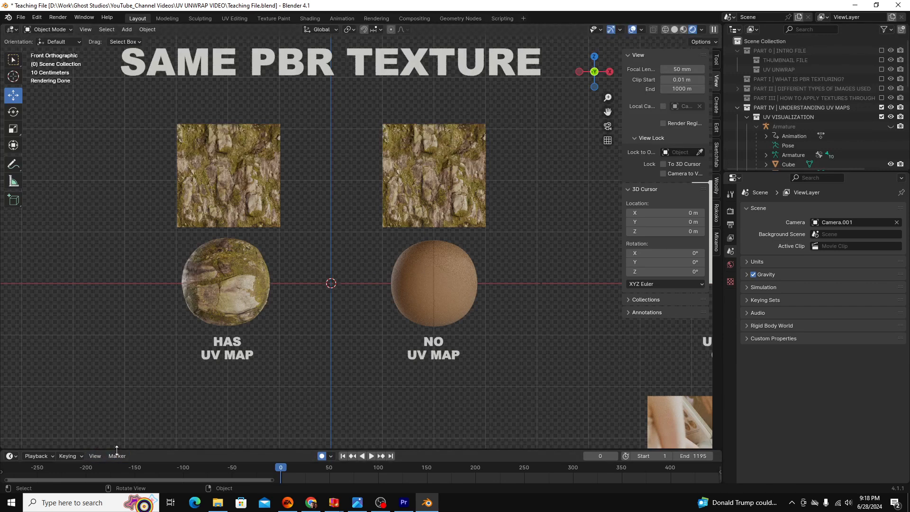
scroll("down", 3)
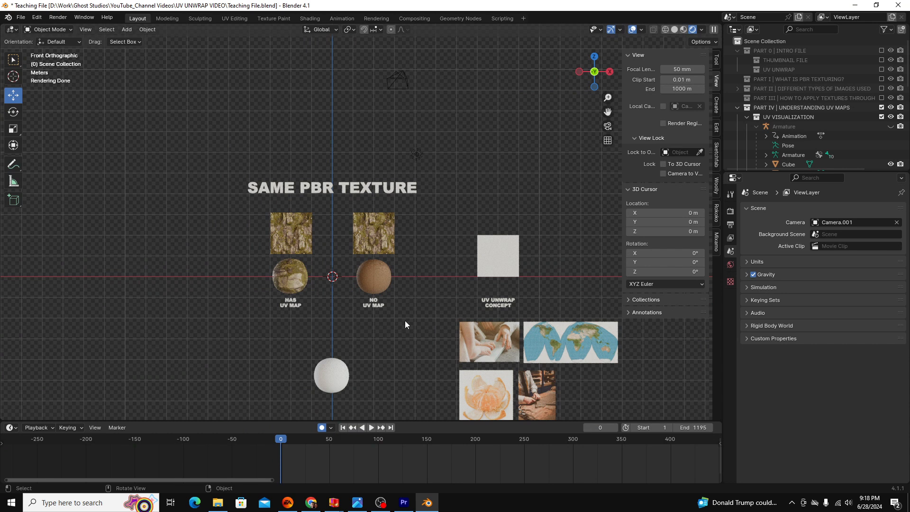
Add a UV Sphere mesh from the Add > Mesh menu into the empty scene.
left_click(737, 107)
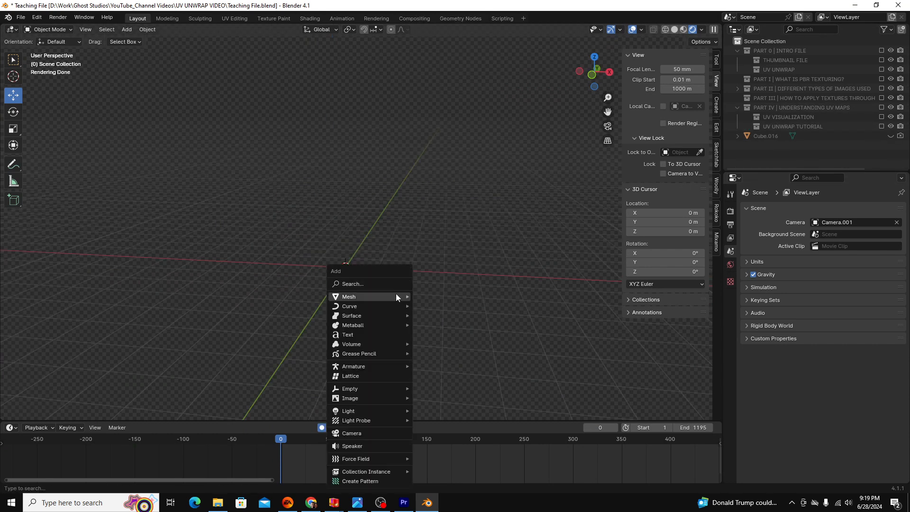
left_click(349, 296)
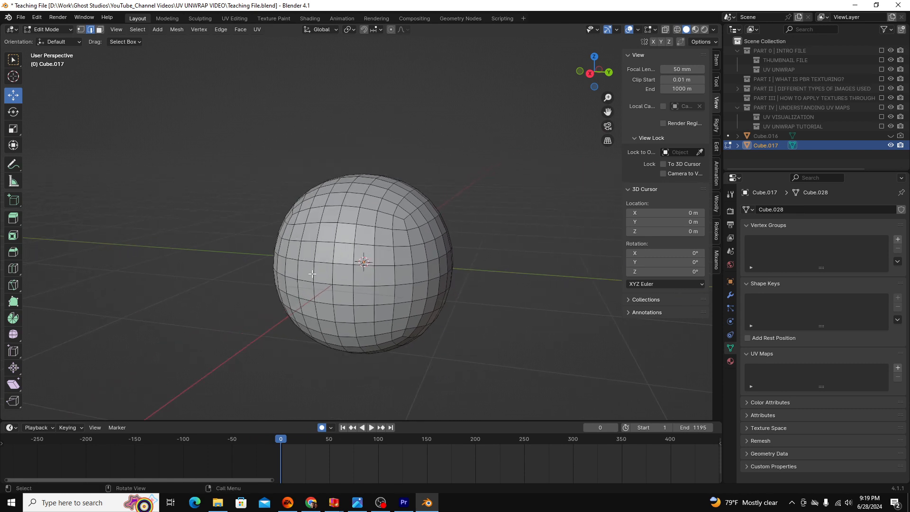
mouse_move(459, 229)
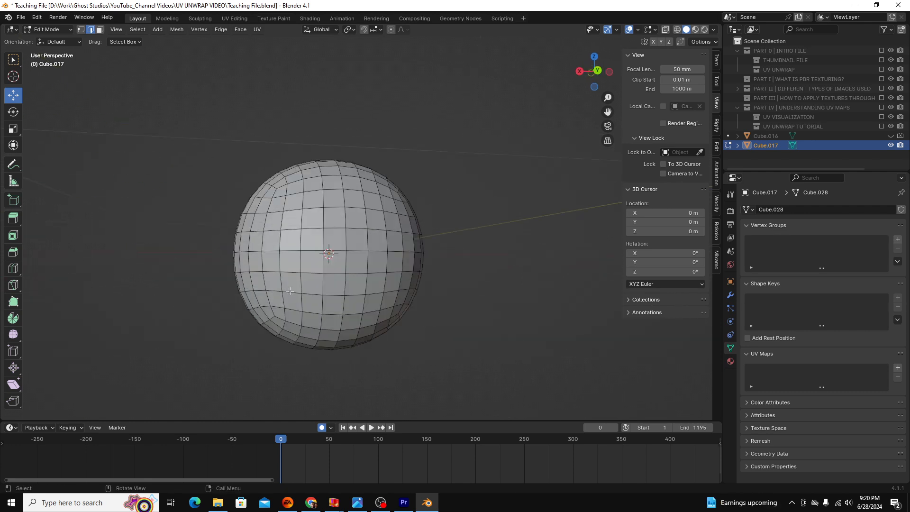
mouse_move(294, 222)
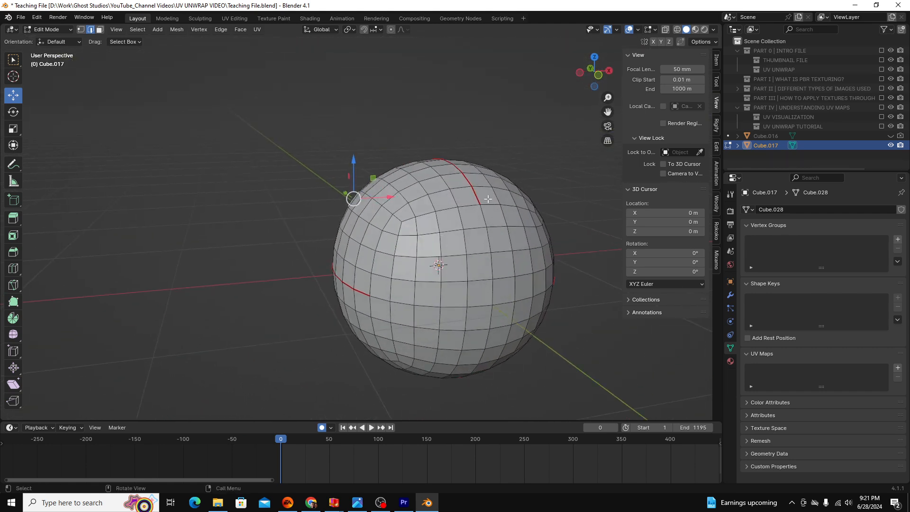
Turn the bottom area into a UV Editor.
left_click(10, 427)
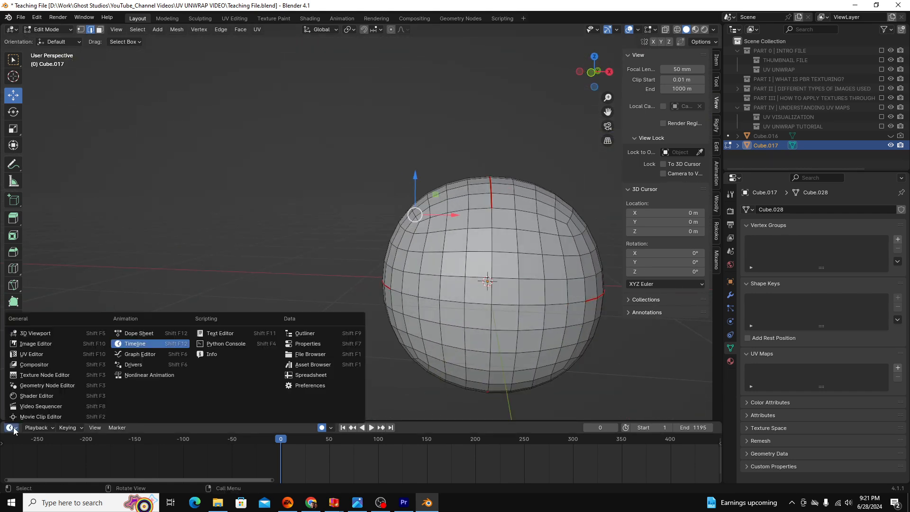
mouse_move(31, 353)
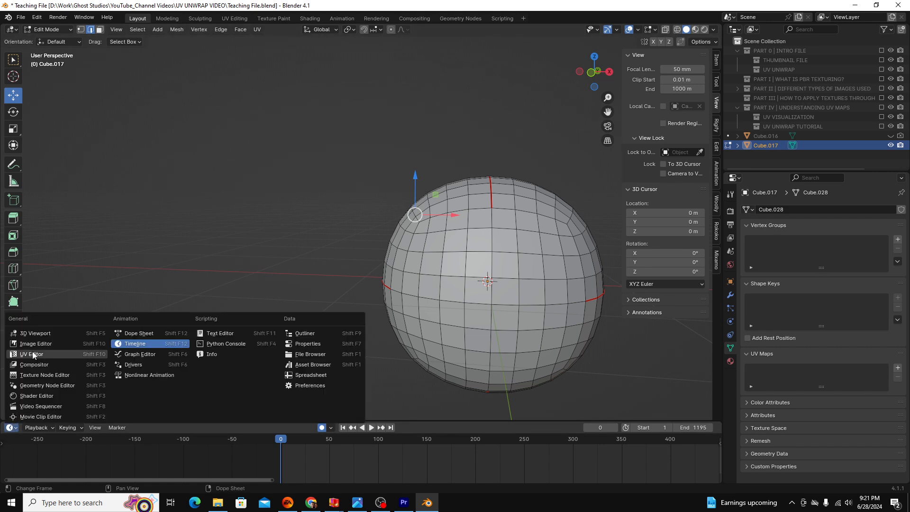
left_click(30, 353)
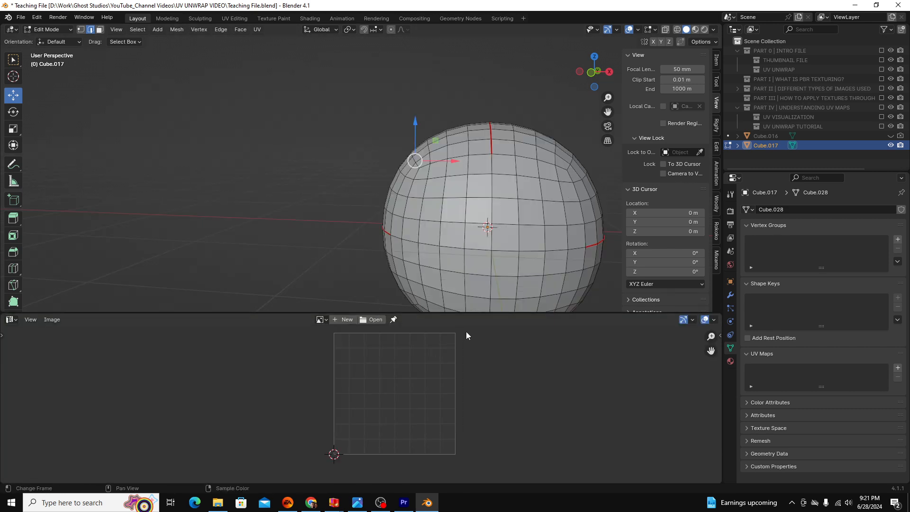
mouse_move(444, 294)
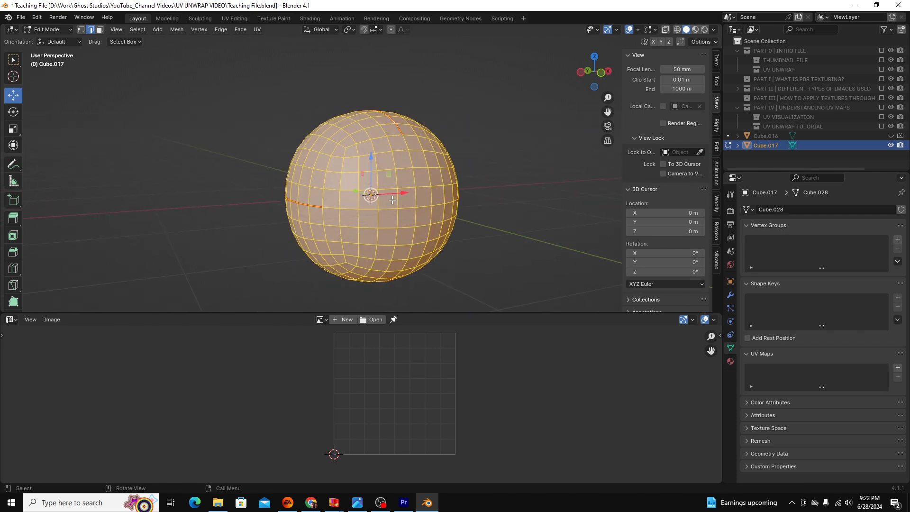
Unwrap the whole sphere via the F3 search so its four-petal UV layout appears.
key("f3")
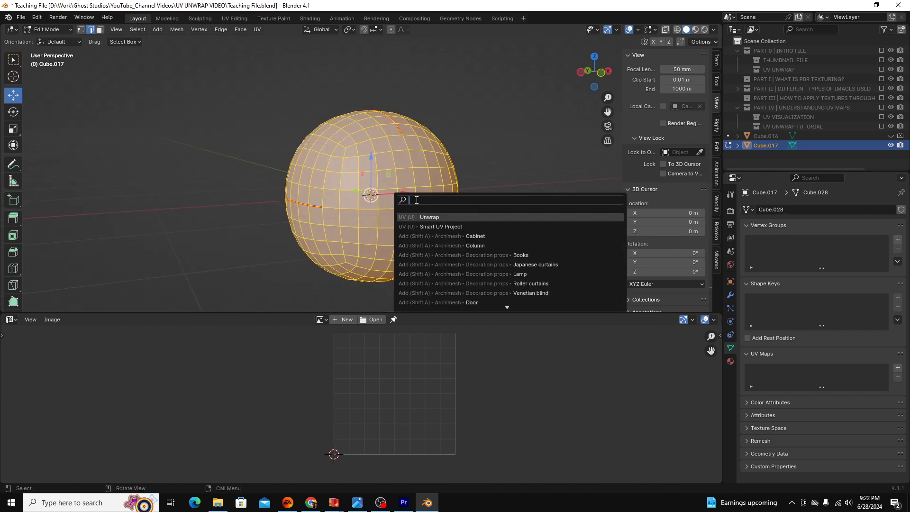
type("unw")
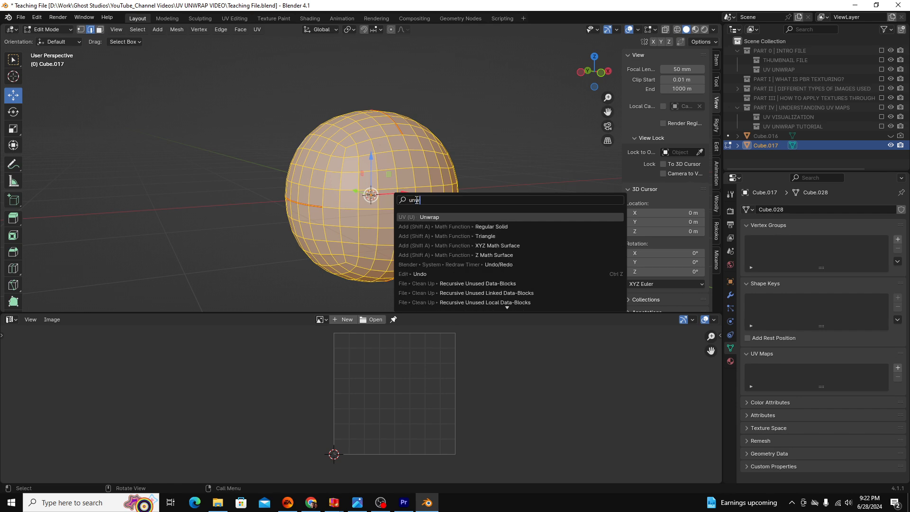
left_click(429, 216)
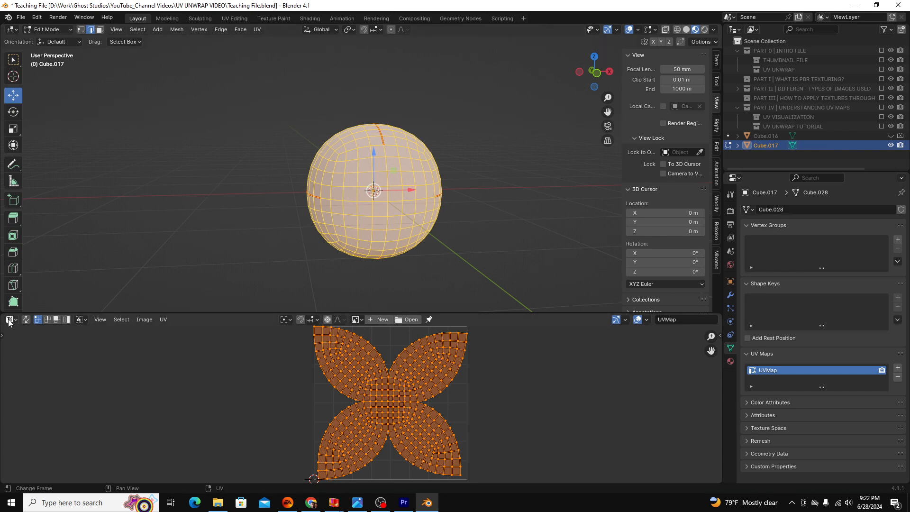
mouse_move(333, 367)
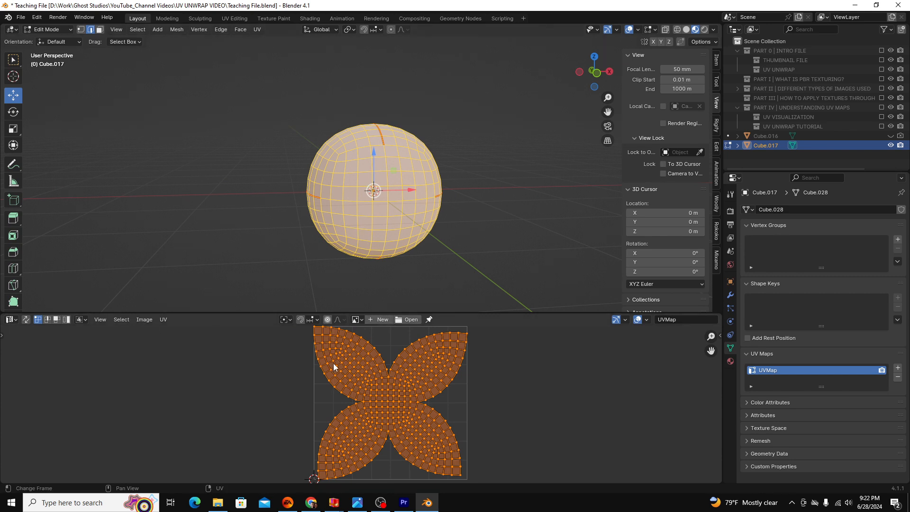
Add an Image Texture node and wire its Color into the Principled BSDF Base Color.
left_click(9, 319)
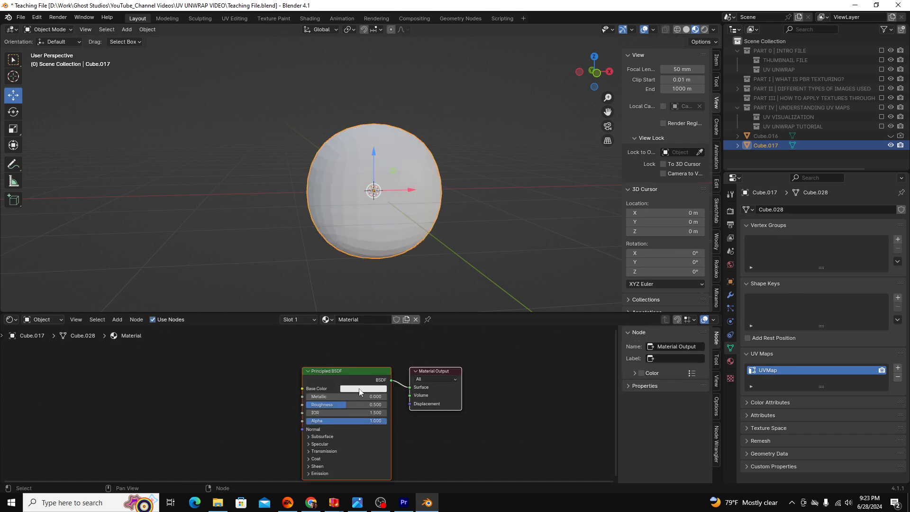
left_click(362, 388)
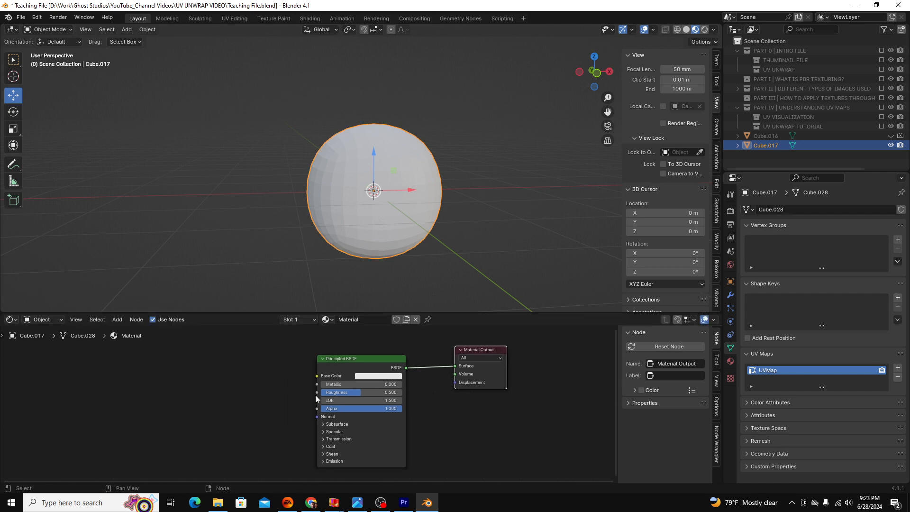
mouse_move(342, 380)
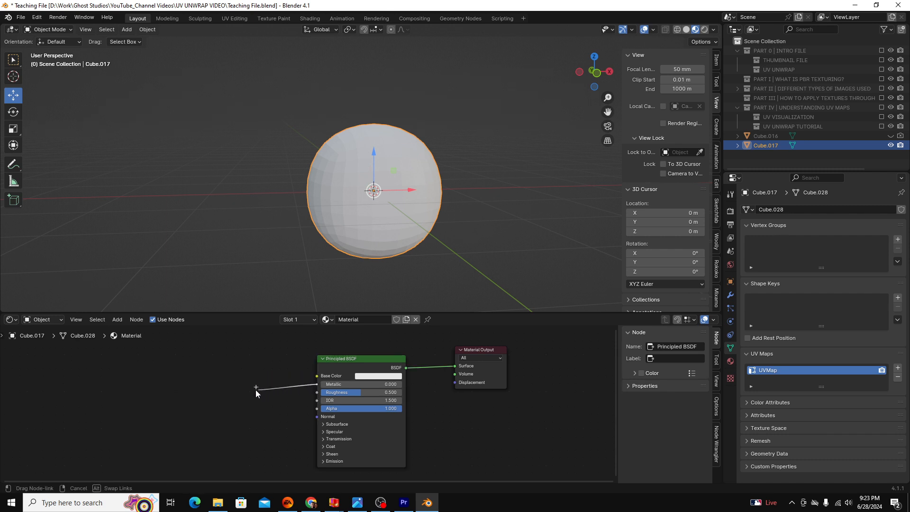
left_click(255, 386)
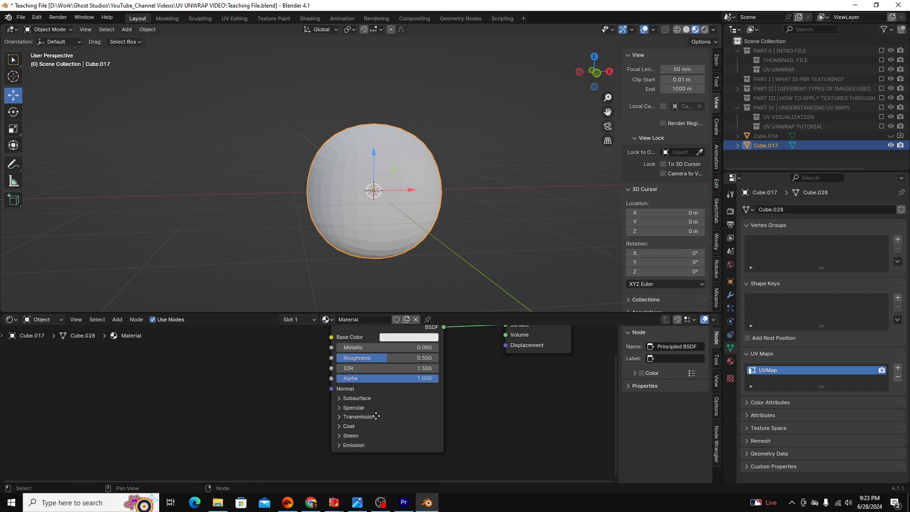
left_click(339, 444)
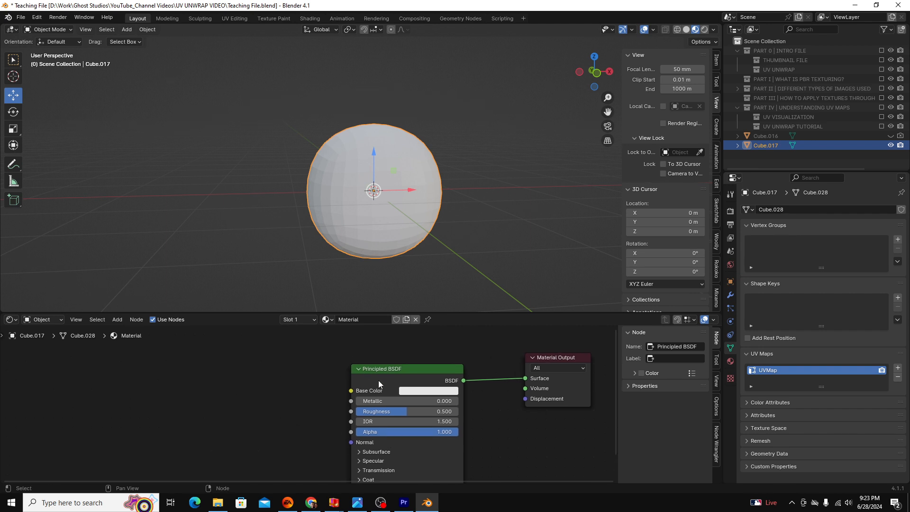
mouse_move(349, 397)
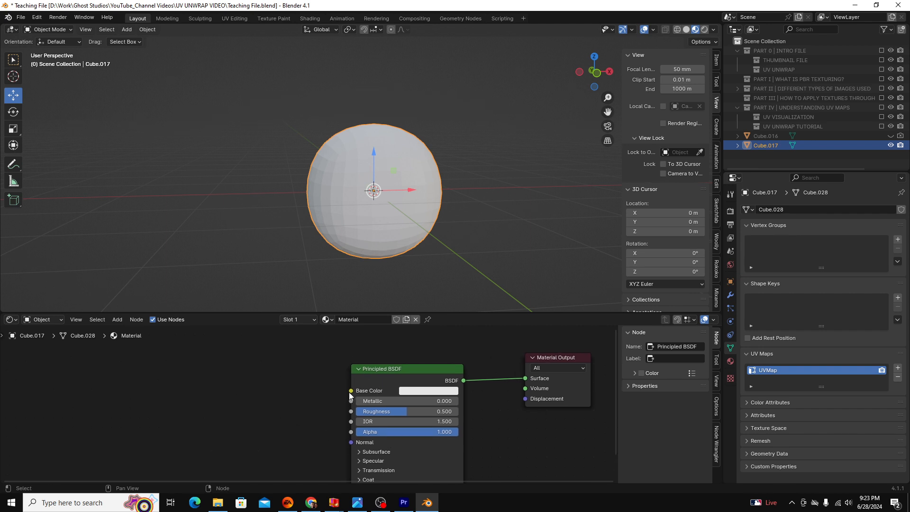
mouse_move(301, 395)
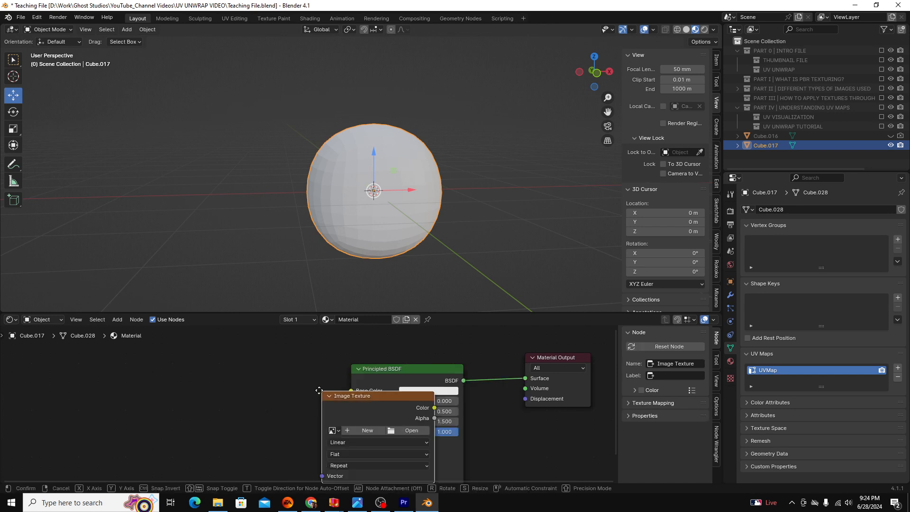
left_click(215, 367)
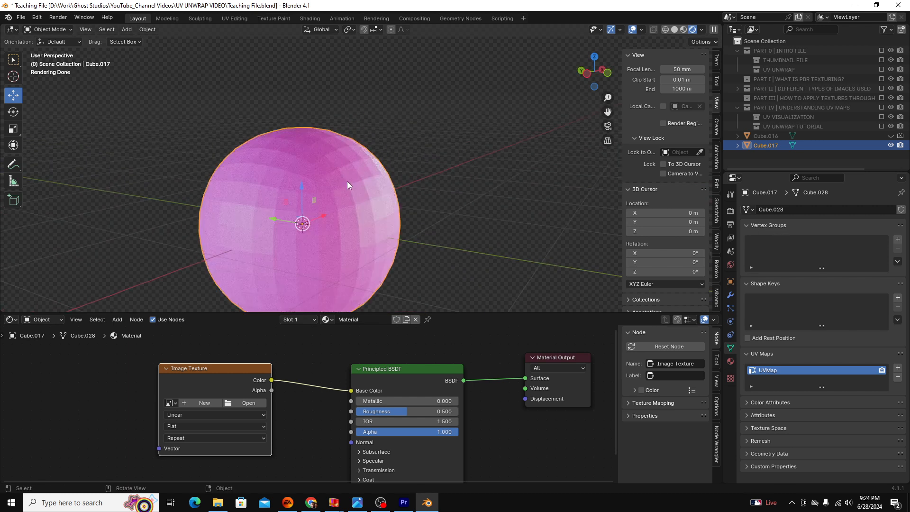
mouse_move(210, 376)
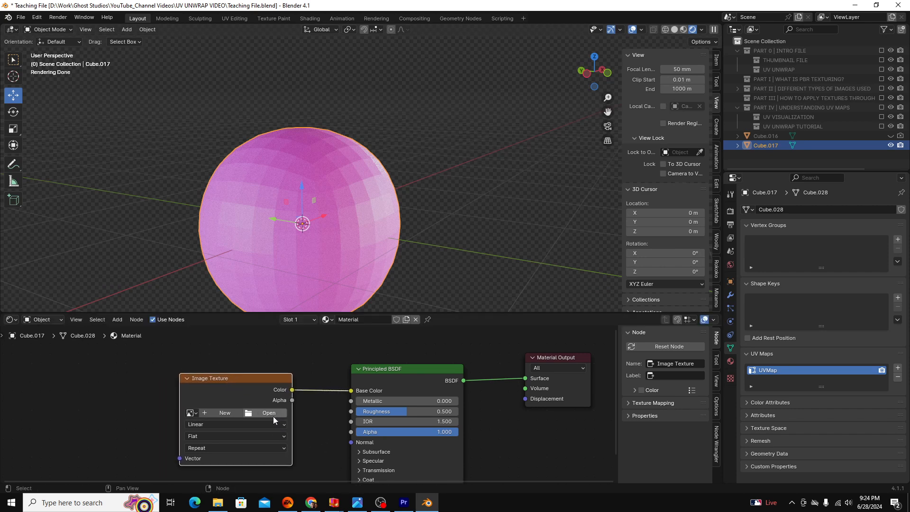
Load the screenshot PNG into the Image Texture node.
left_click(268, 412)
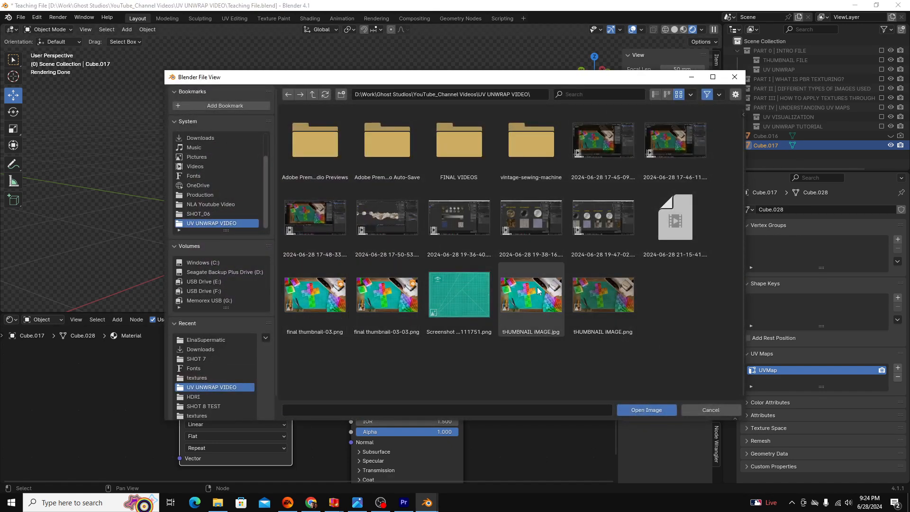
left_click(645, 409)
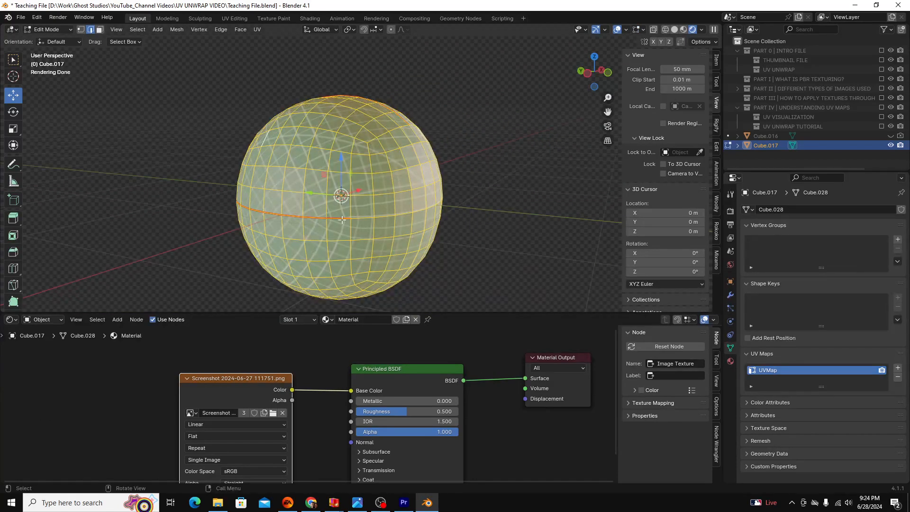
Clear the seams marked on the sphere mesh via the edge context menu.
right_click(341, 219)
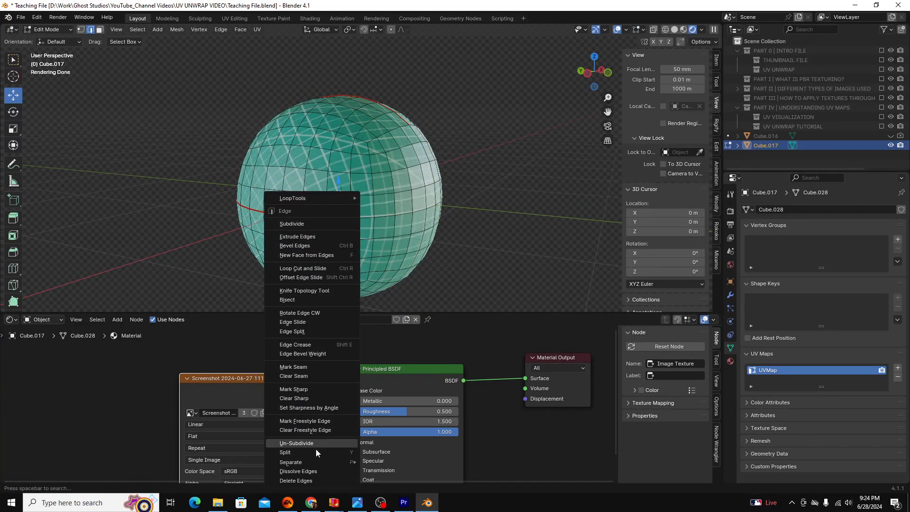
mouse_move(309, 375)
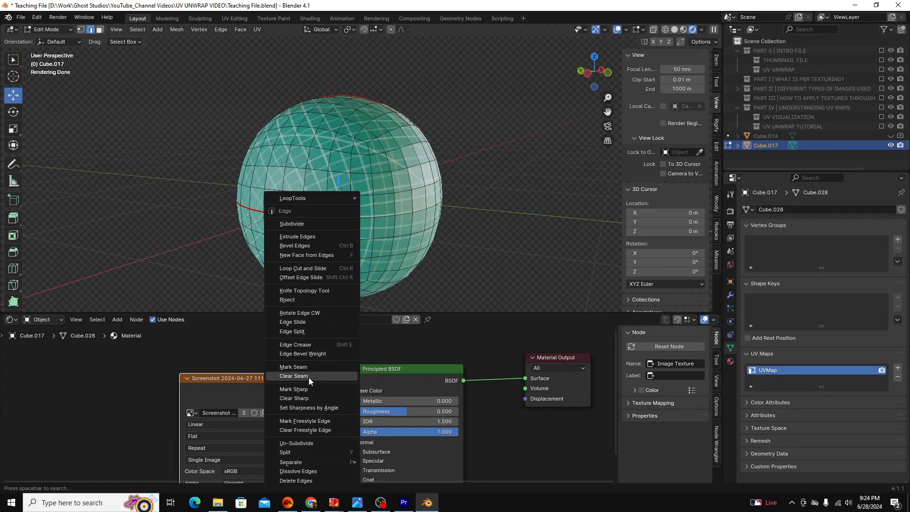
left_click(292, 375)
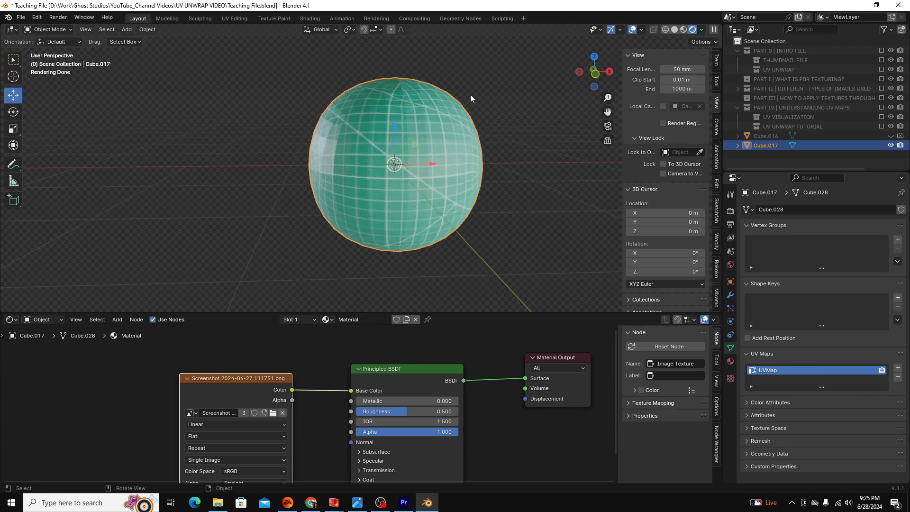
mouse_move(242, 378)
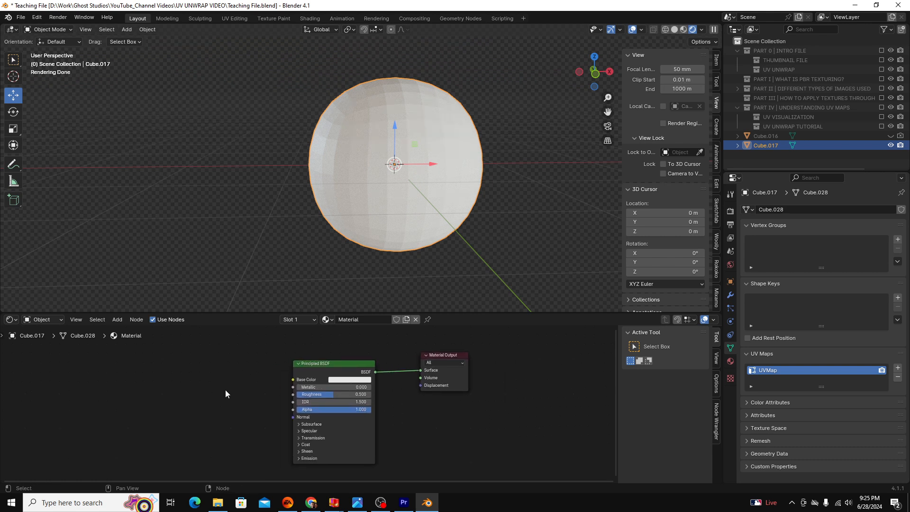
mouse_move(223, 399)
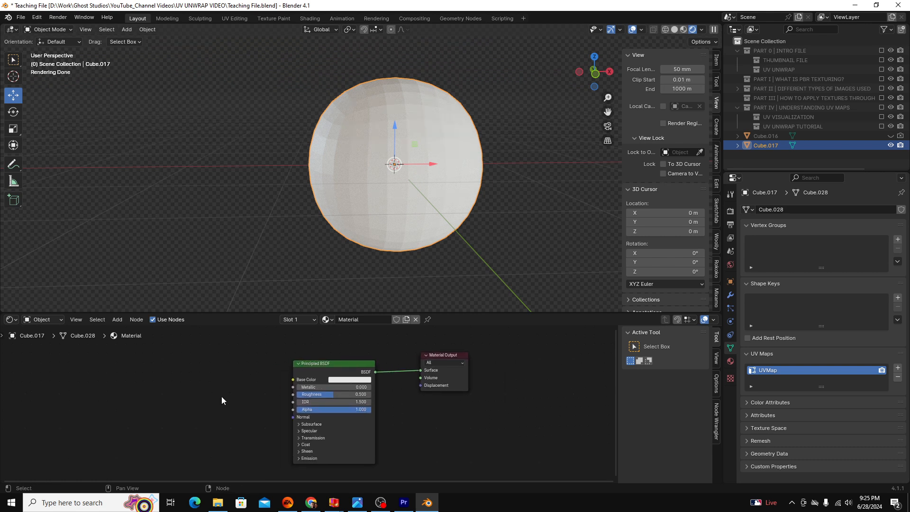
mouse_move(192, 370)
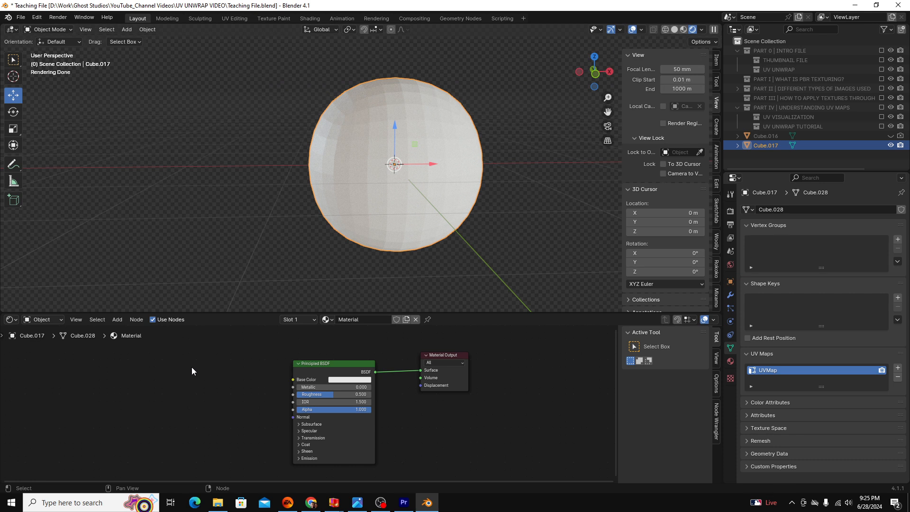
Check in Edit > Preferences > Add-ons, searching 'node', that Node Wrangler is enabled.
left_click(36, 17)
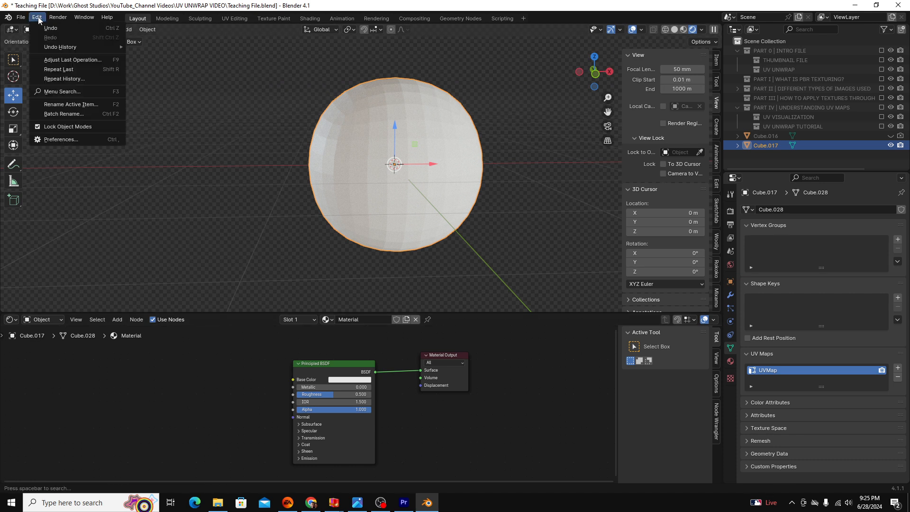
left_click(62, 139)
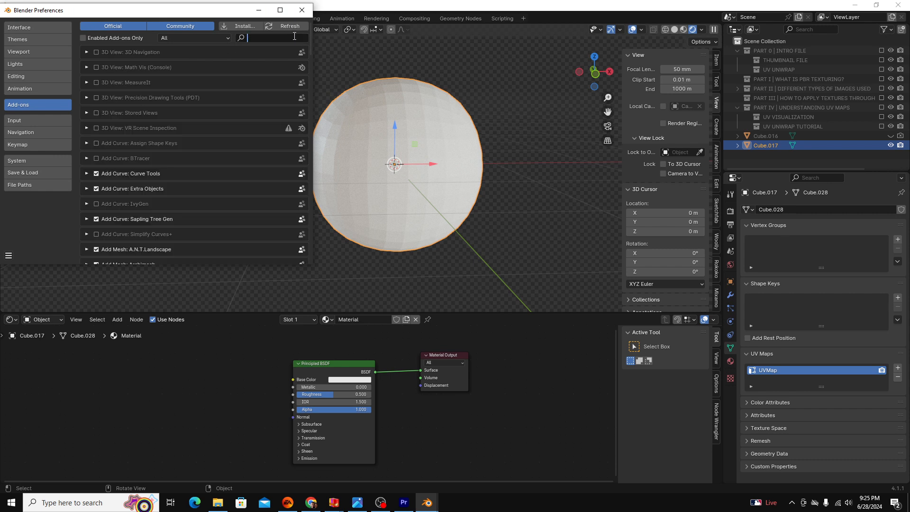
type("node")
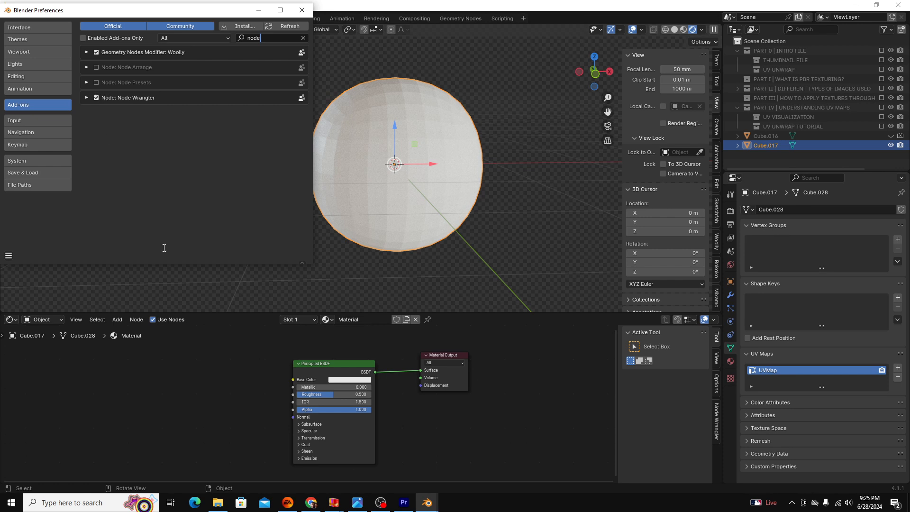
left_click(301, 10)
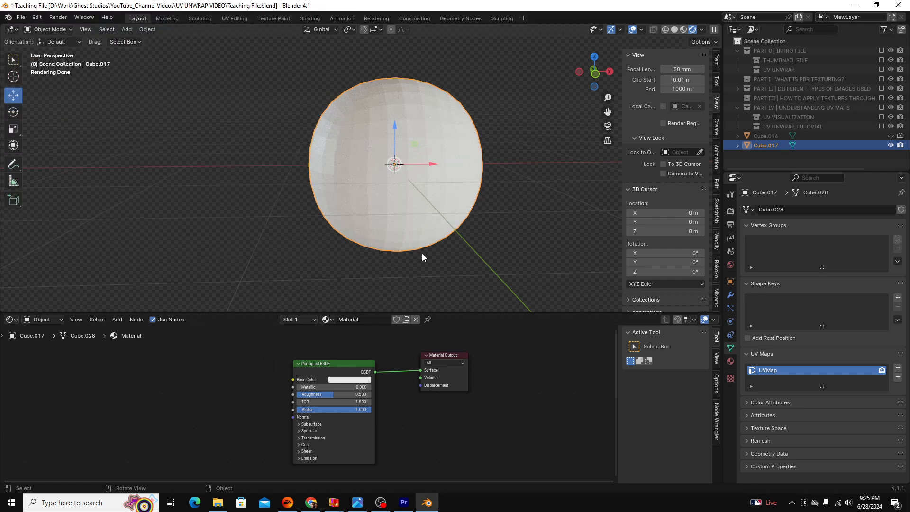
Select the Principled BSDF node and start the Principled Texture Setup browser.
left_click(730, 197)
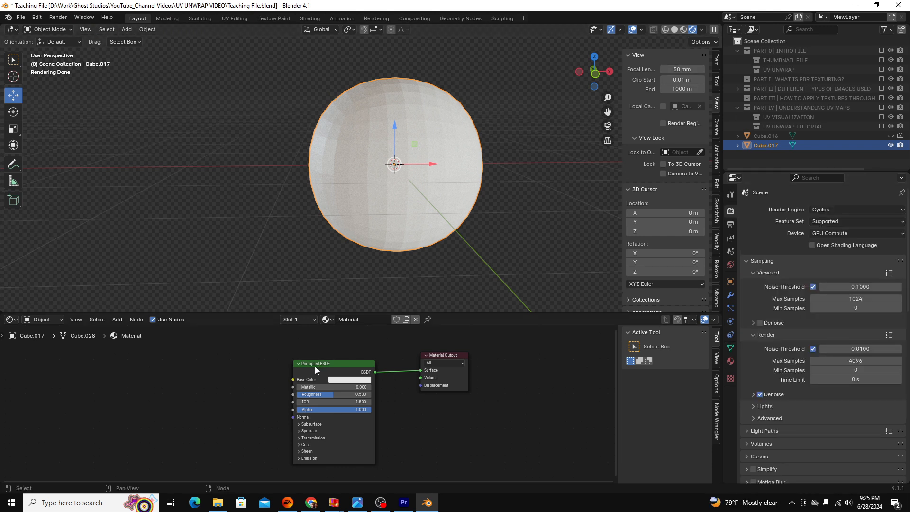
left_click(316, 363)
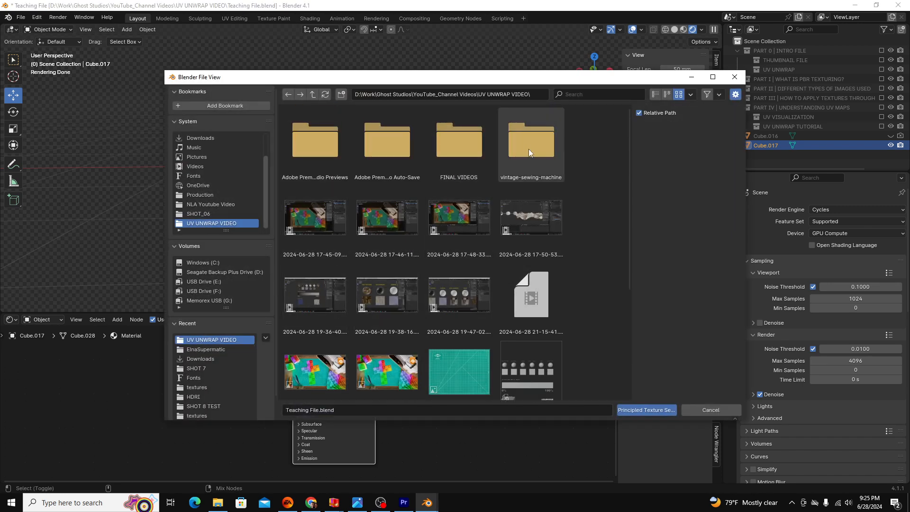
Browse Downloads > aerial_rocks_02_4k.blend > textures and select all four rock maps.
double_click(529, 136)
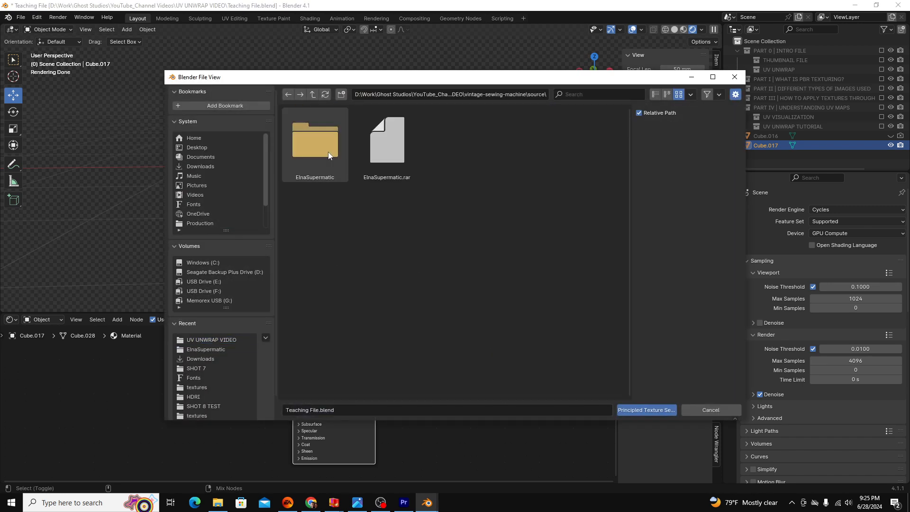
left_click(200, 137)
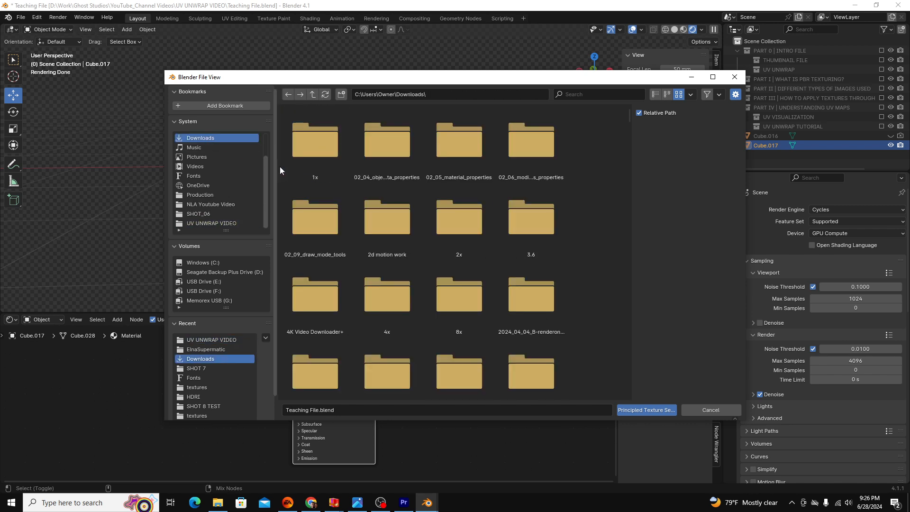
scroll("down", 3)
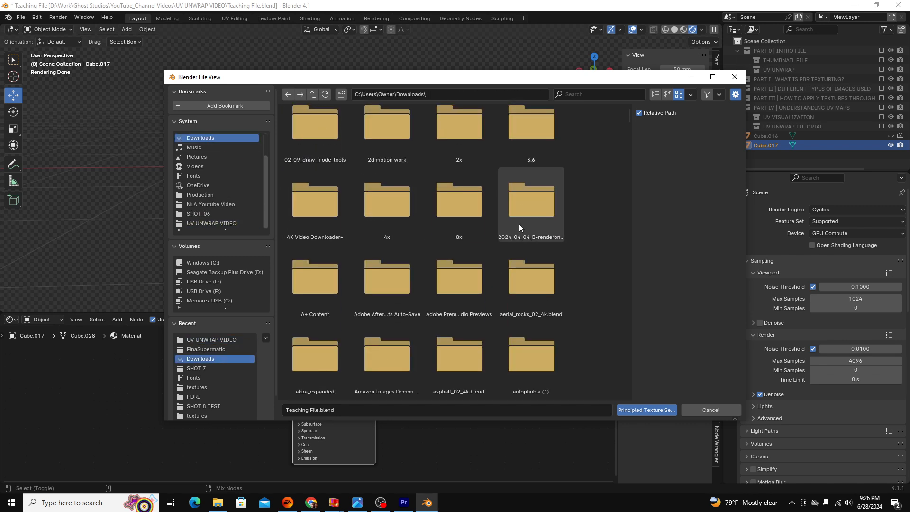
double_click(530, 275)
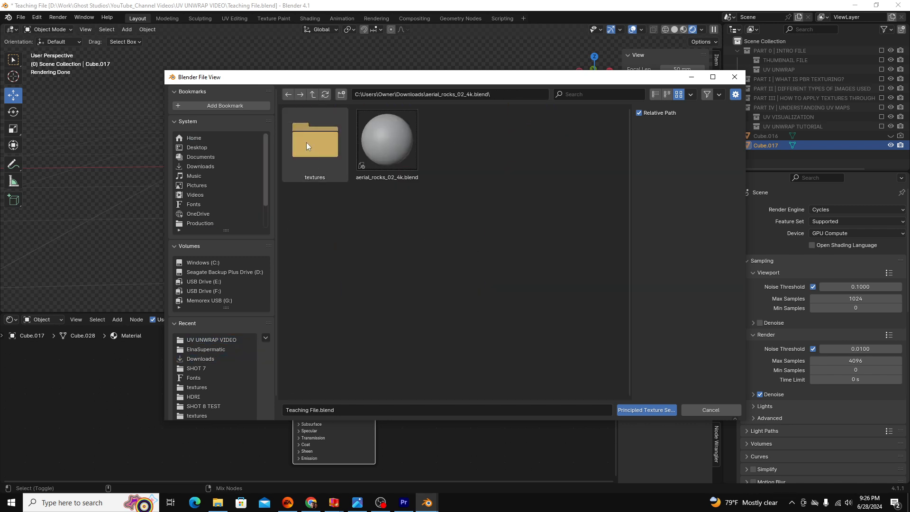
double_click(314, 139)
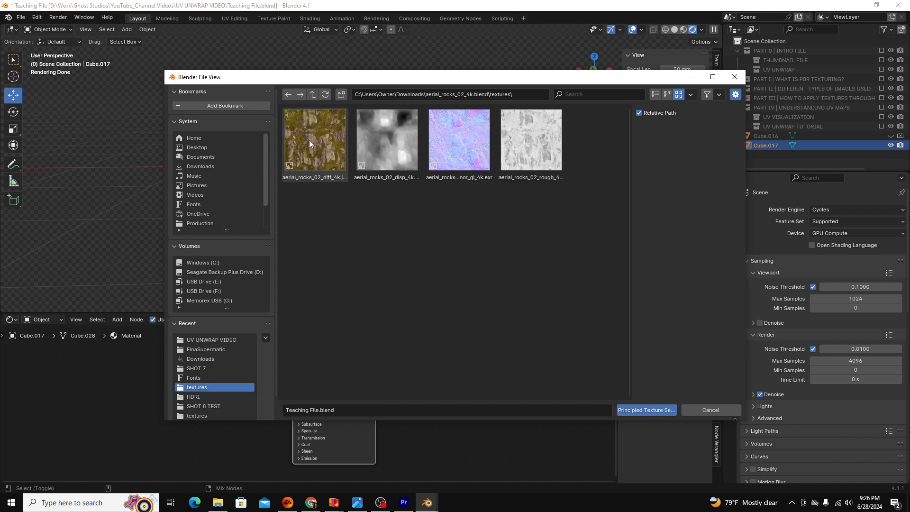
mouse_move(328, 164)
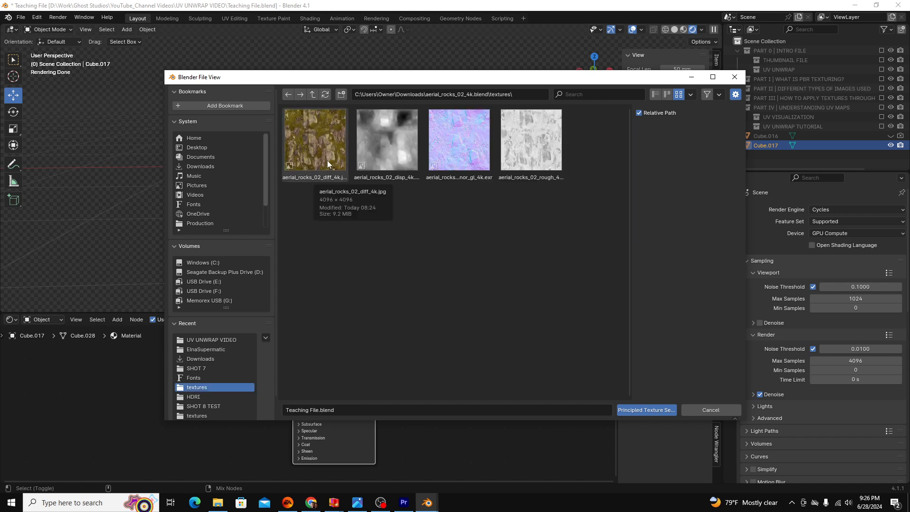
mouse_move(463, 138)
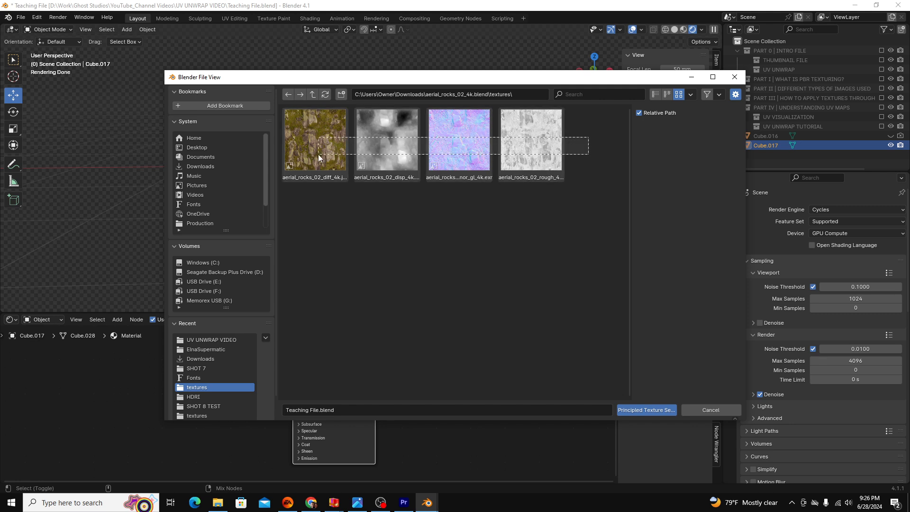
left_click(313, 139)
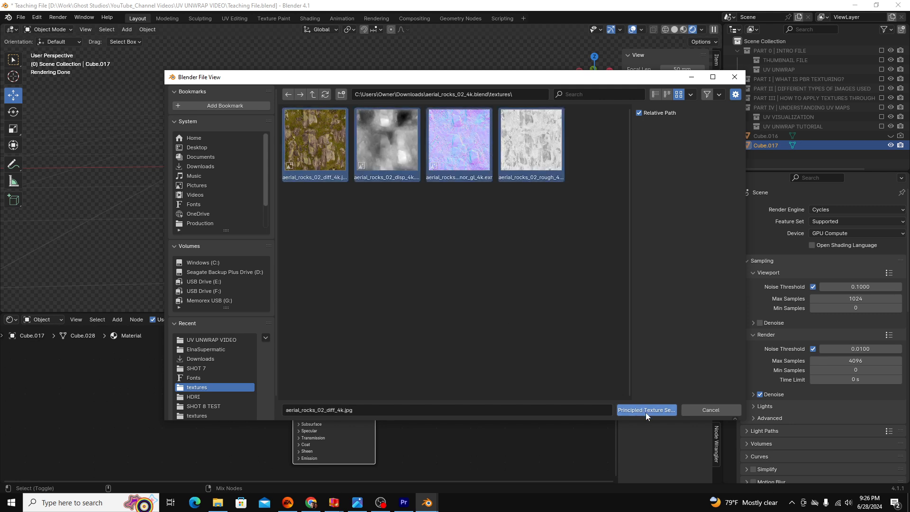
Build the rock material from the maps and set Surface Displacement to Displacement and Bump.
left_click(645, 409)
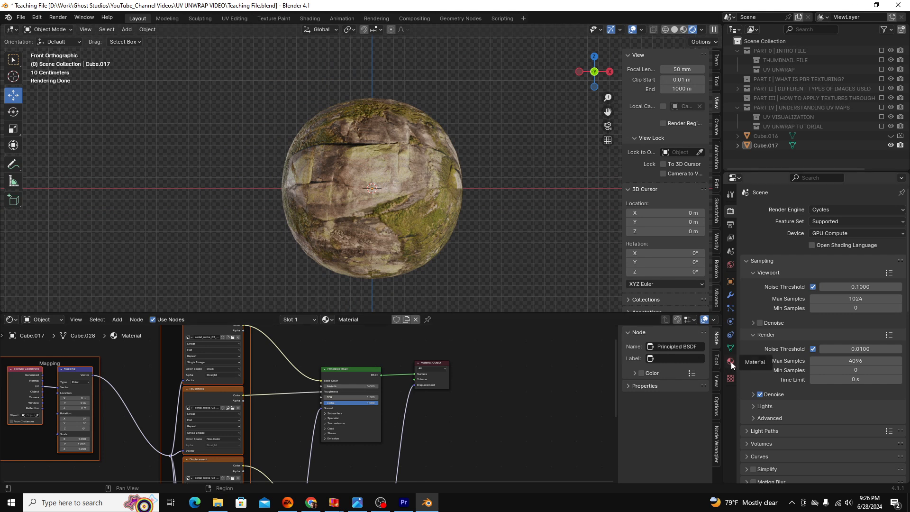
left_click(731, 361)
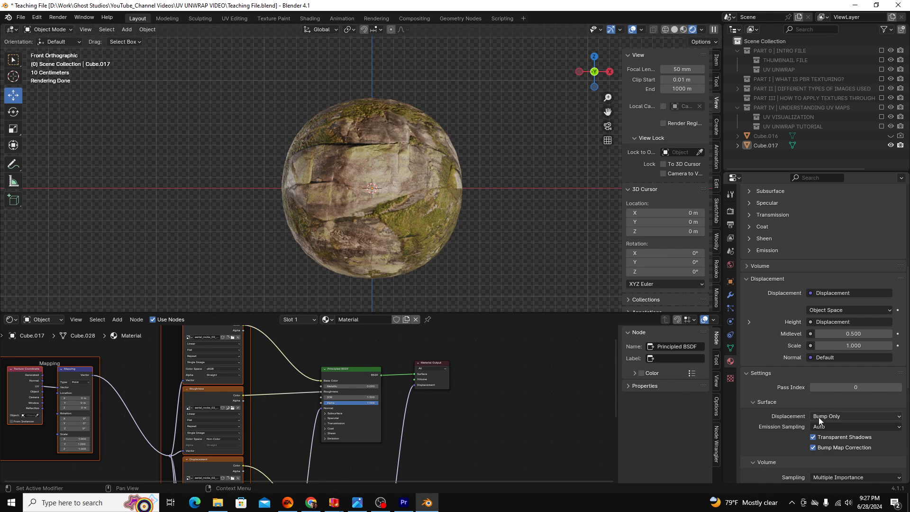
left_click(853, 416)
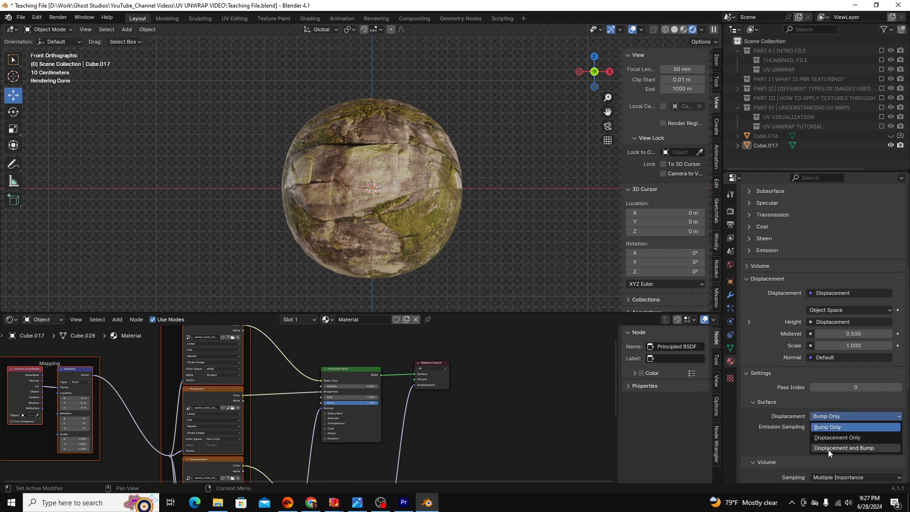
left_click(844, 447)
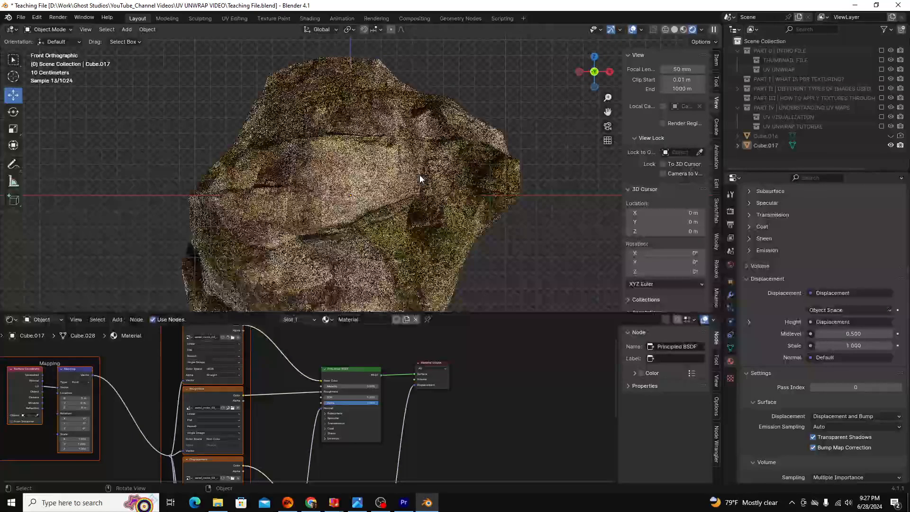